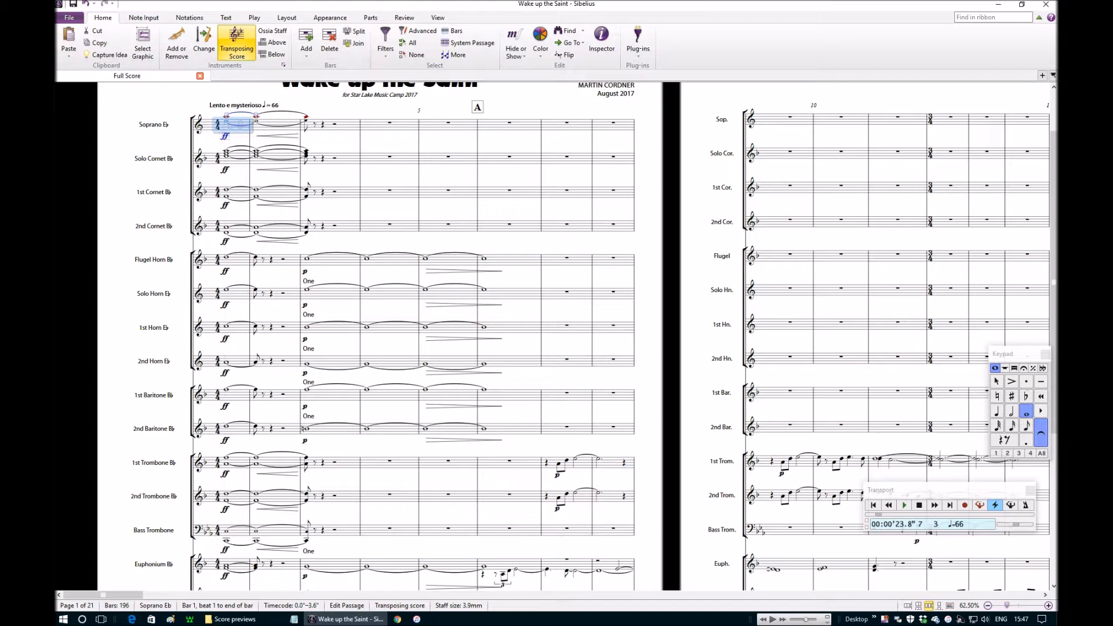
# Scroll to the flugel, horn and baritone staves at bar 2 to read the C minor chord
pyautogui.scroll(-3)
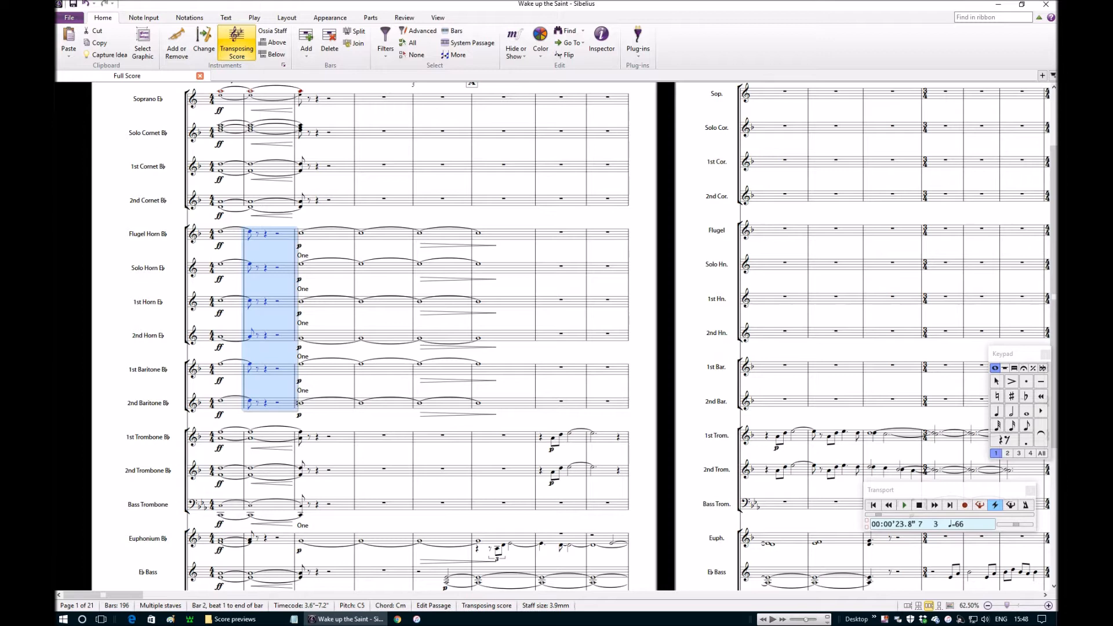
# Add the euphonium's bar 2 note to the selection so the chord reads C minor over E flat
pyautogui.click(250, 538)
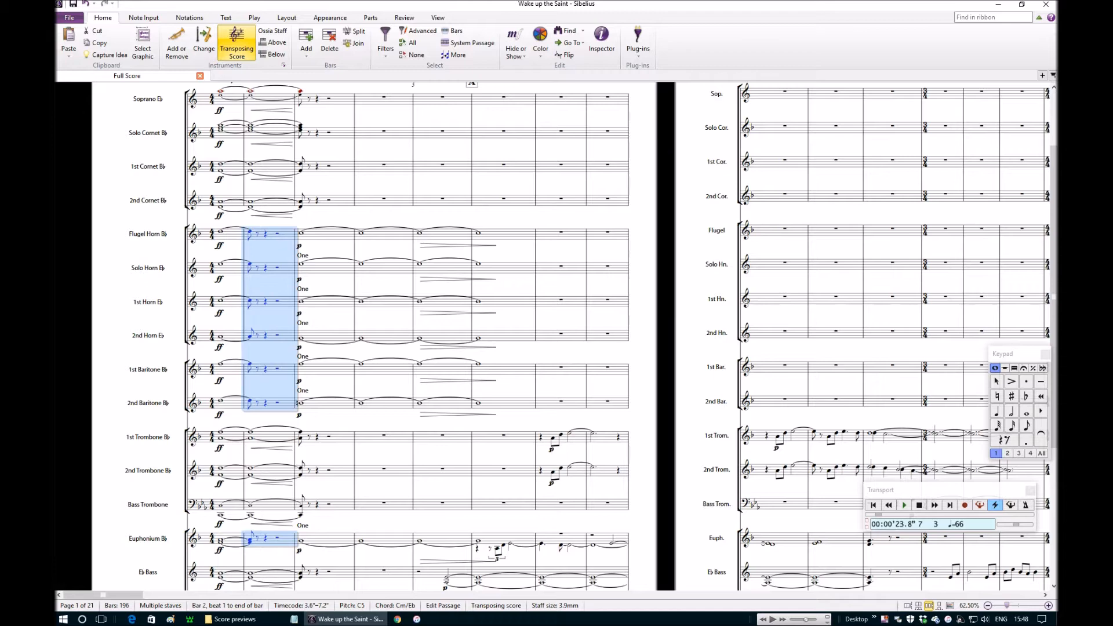
pyautogui.scroll(-3)
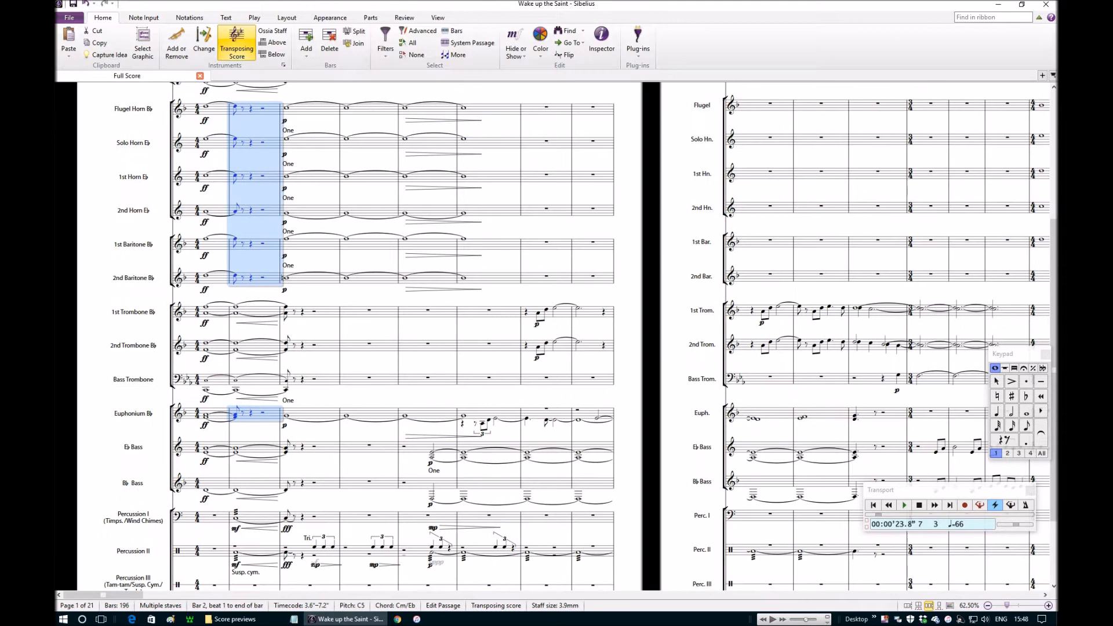
pyautogui.scroll(-3)
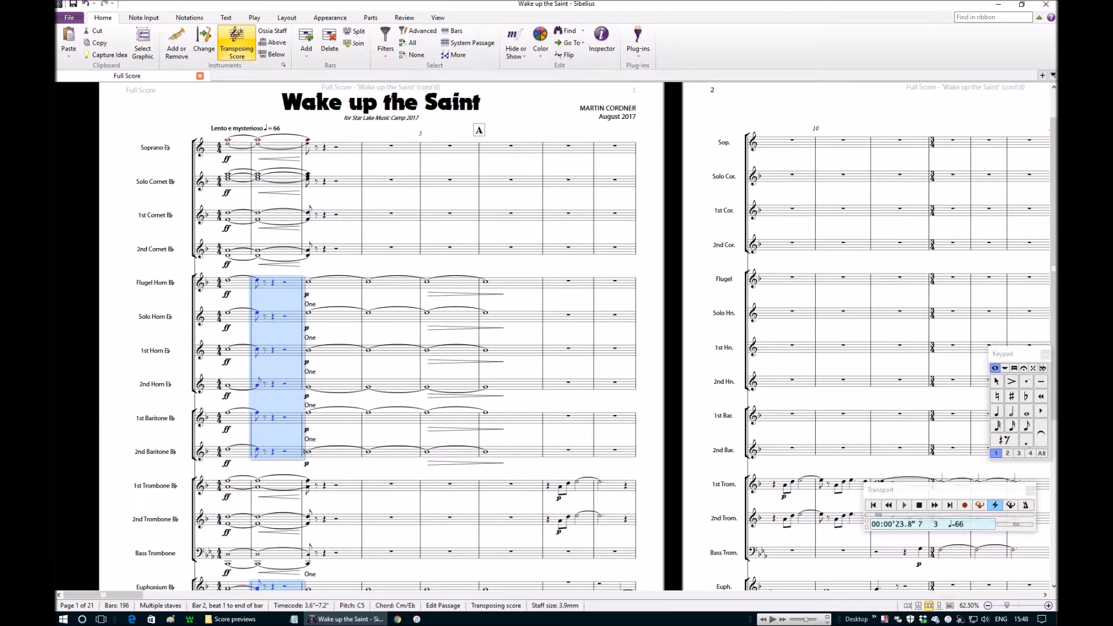
# Scroll down the score to the 1st Trombone's rising figure in bar 7
pyautogui.scroll(-3)
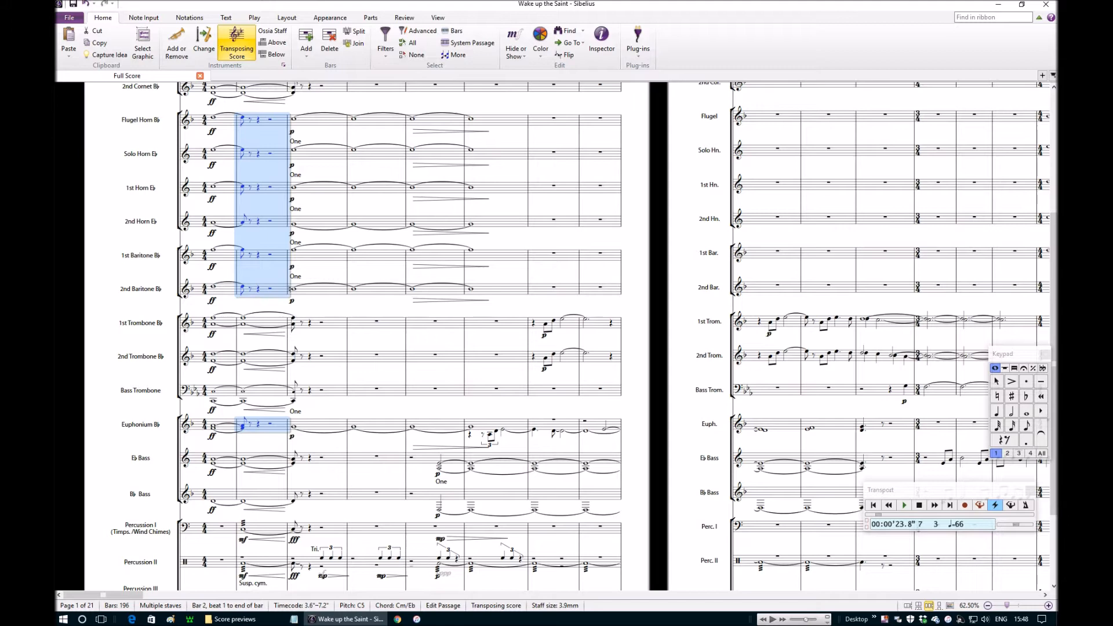
pyautogui.scroll(-3)
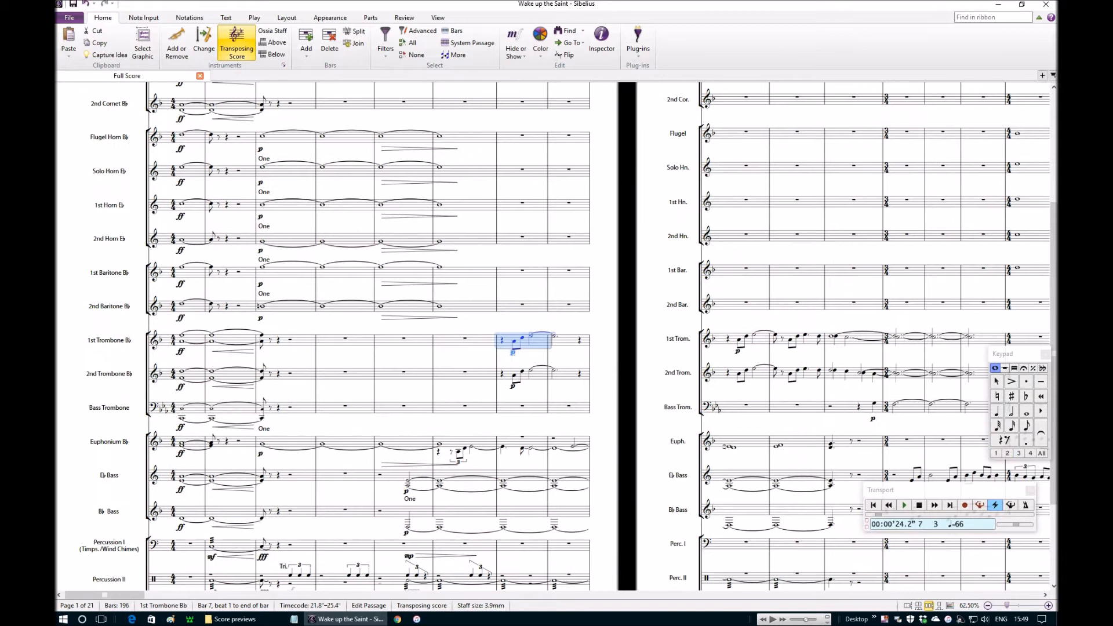
# Extend the selection across both trombones to bar 10 and scroll through the figure
pyautogui.click(542, 372)
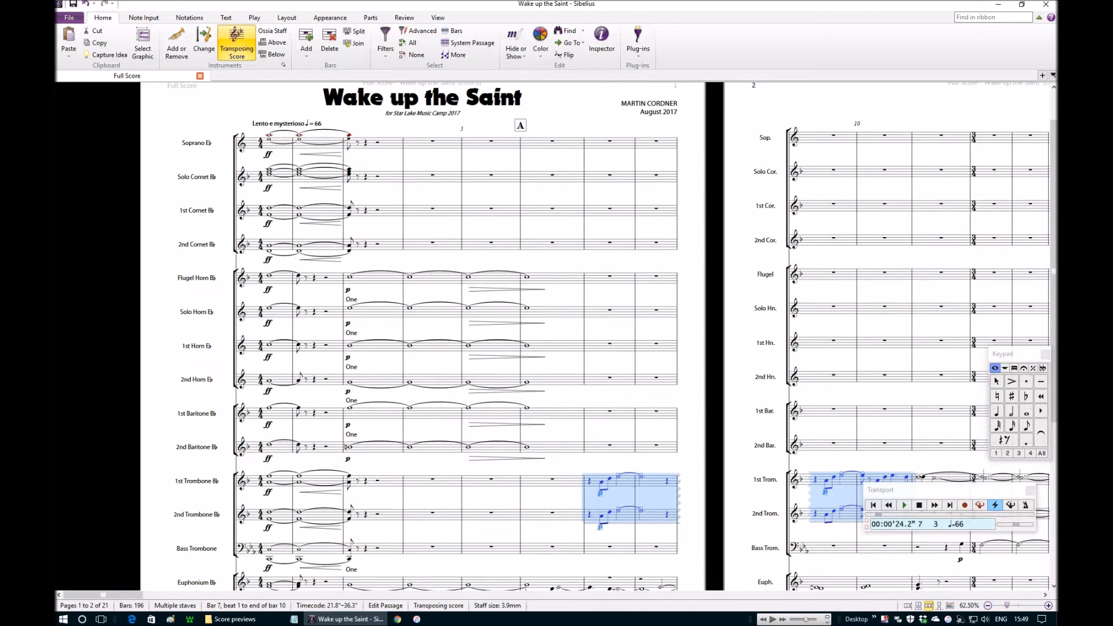
pyautogui.scroll(-3)
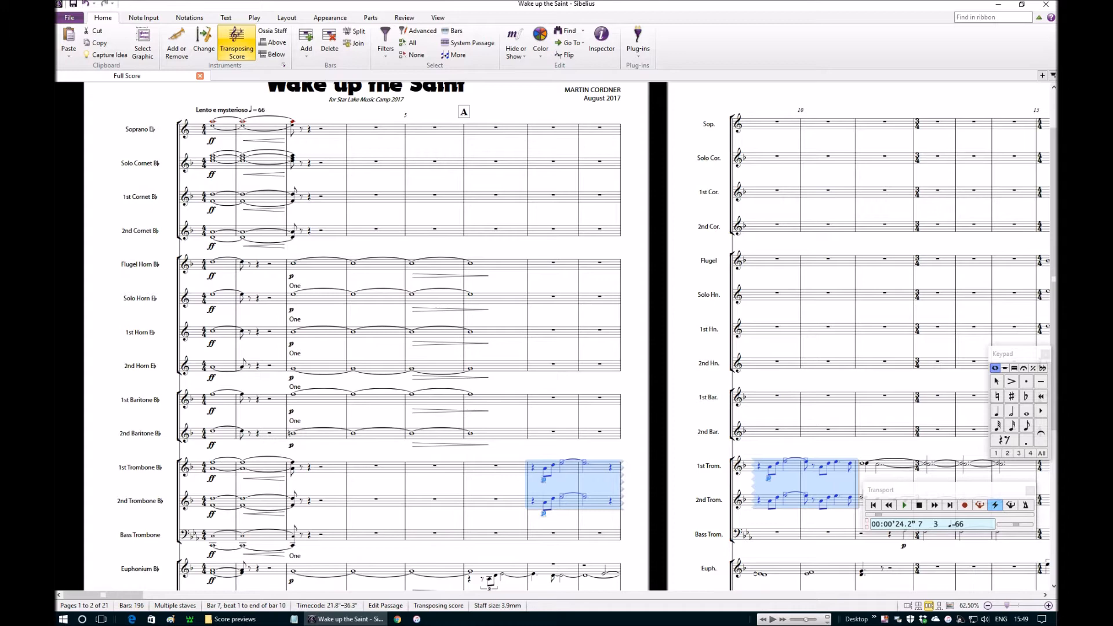
pyautogui.scroll(-3)
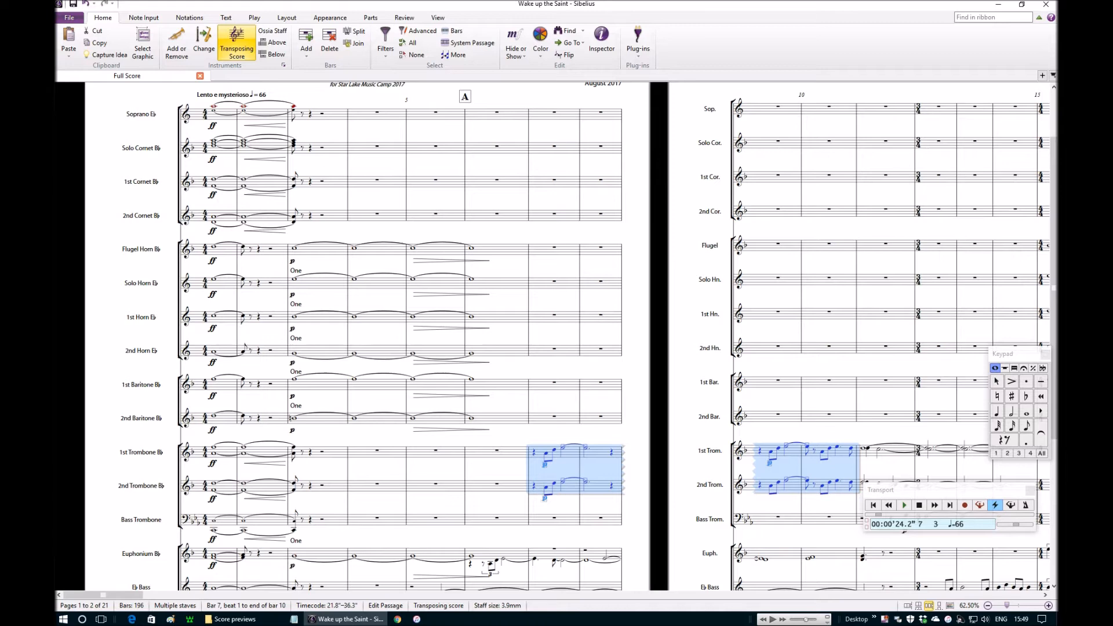
pyautogui.scroll(-3)
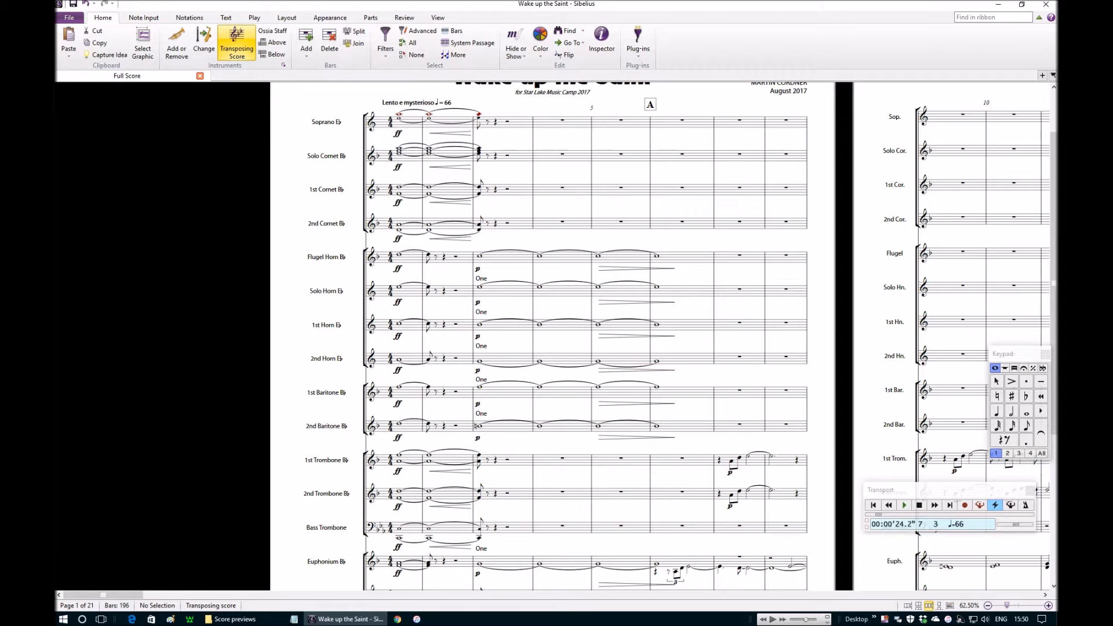
# Scroll back to the opening page toward the Soprano's first note in bar 1
pyautogui.scroll(-3)
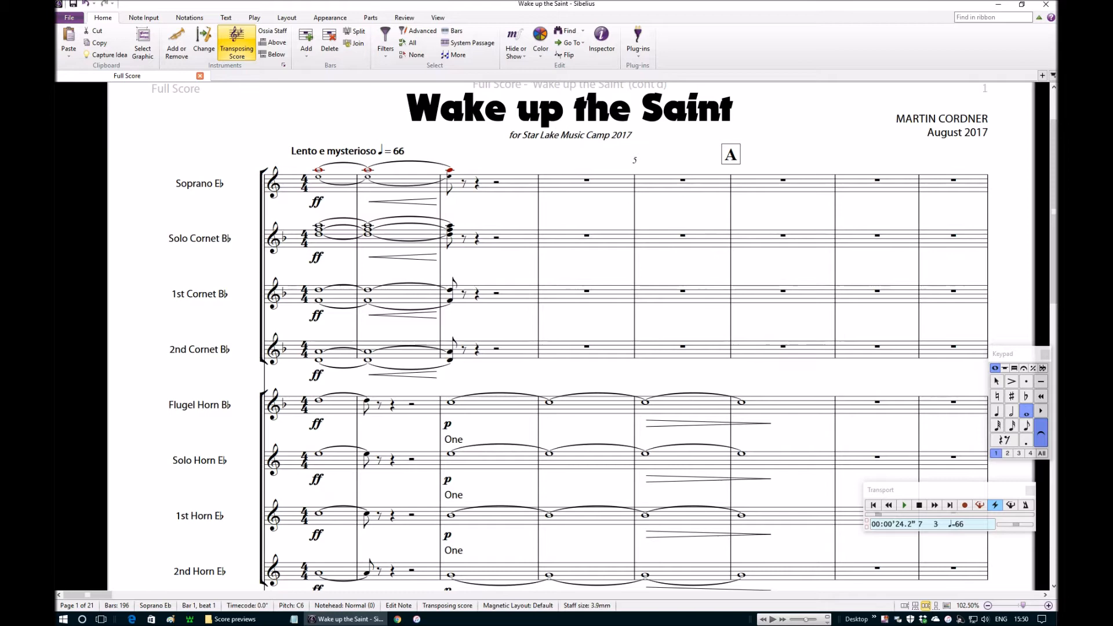
pyautogui.scroll(-3)
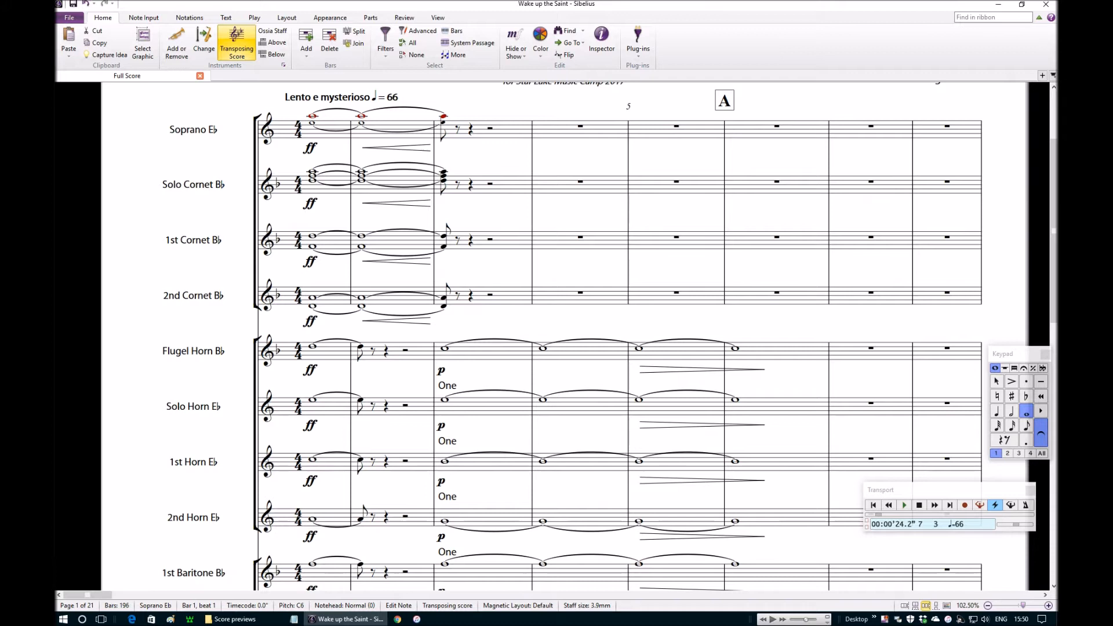
pyautogui.click(311, 173)
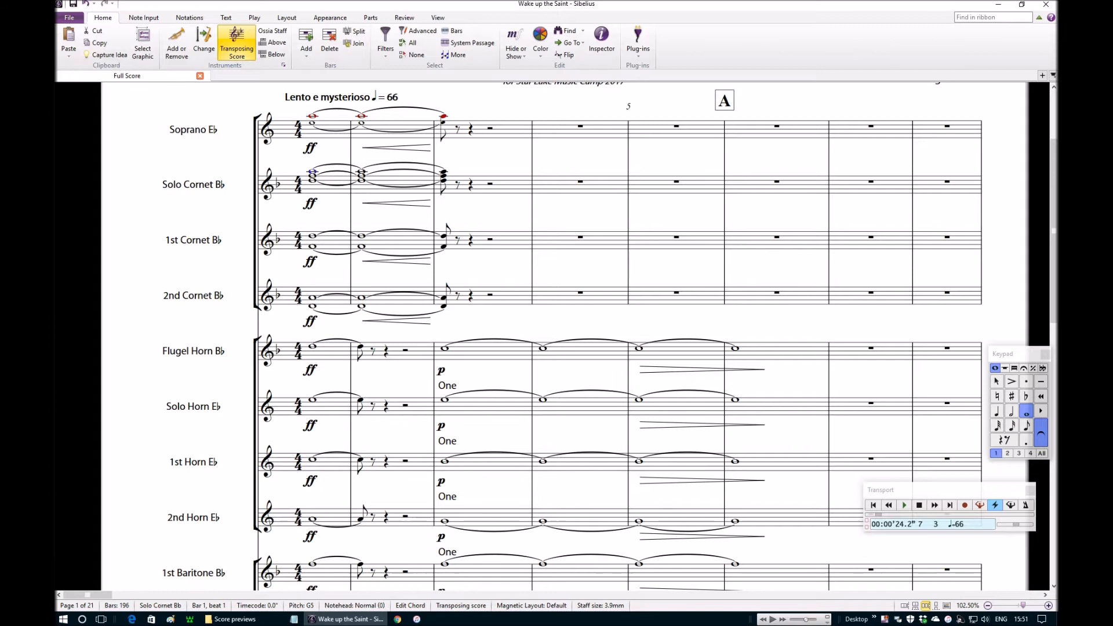
pyautogui.click(323, 181)
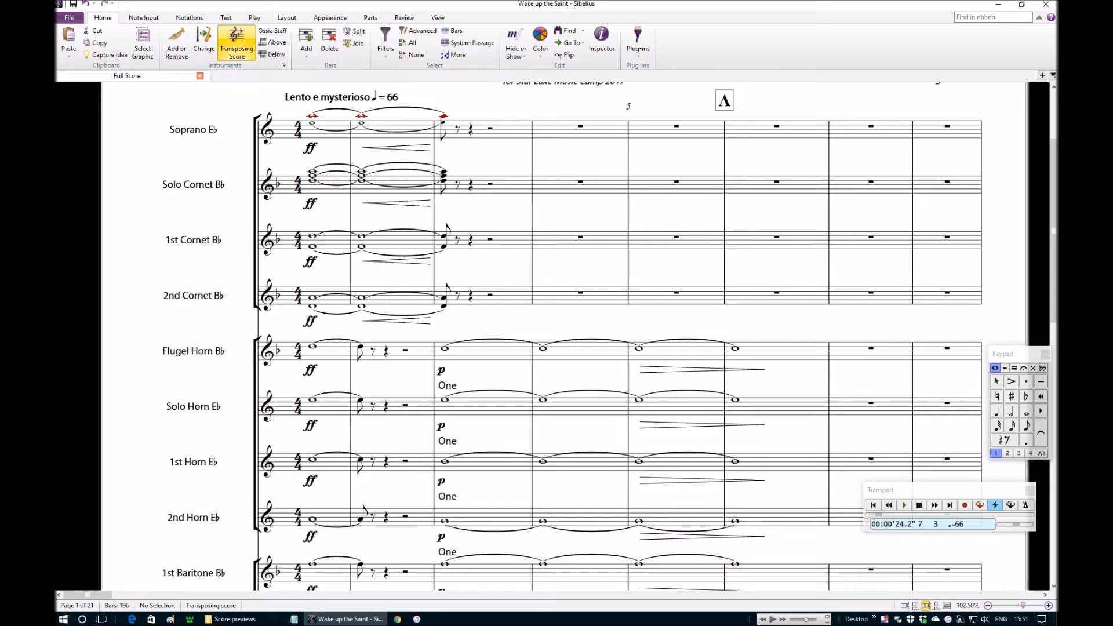
pyautogui.click(324, 181)
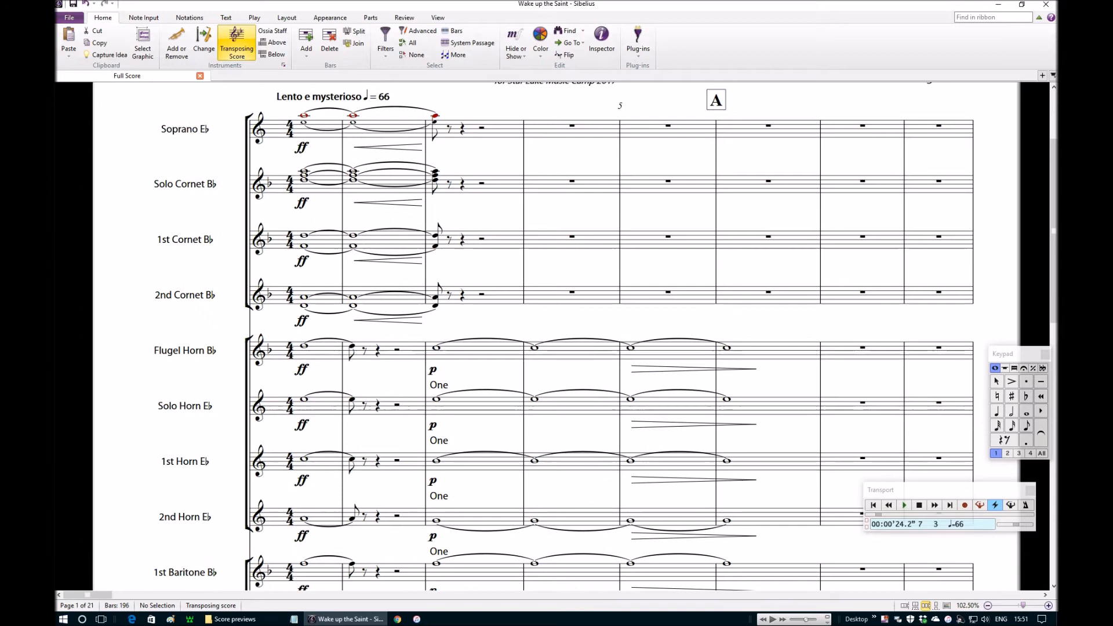
pyautogui.scroll(-3)
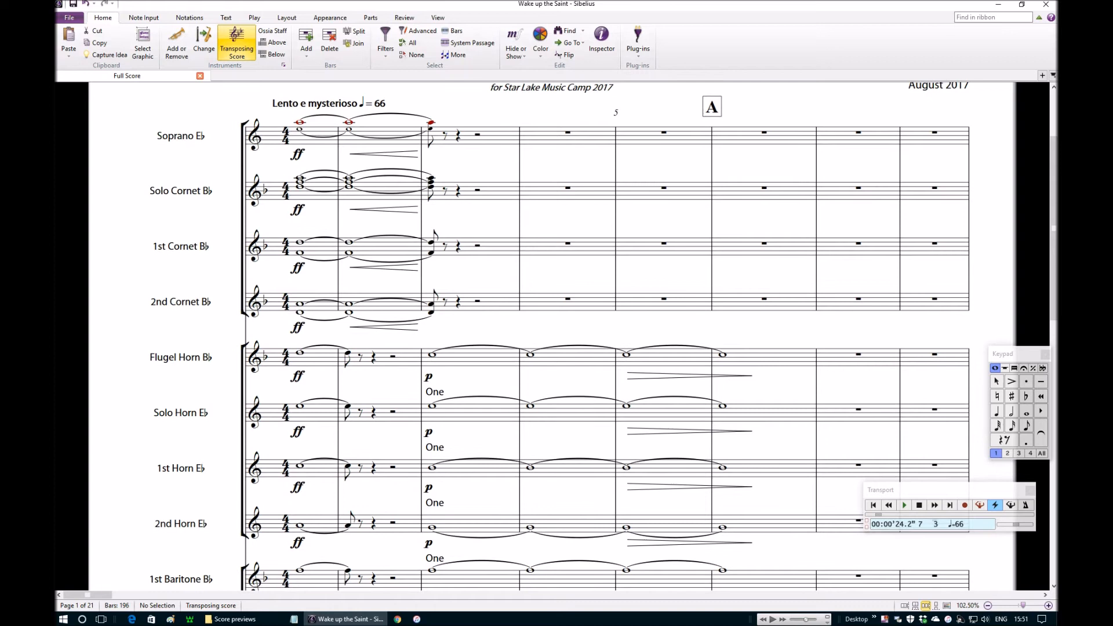
pyautogui.click(308, 189)
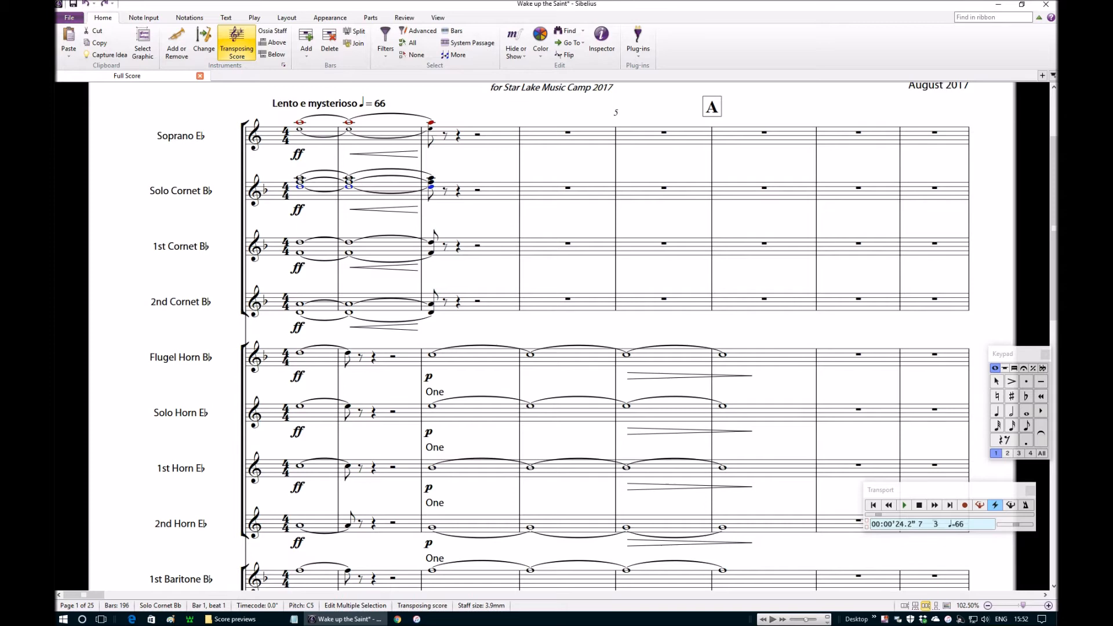
# Scroll down to the horn, baritone, trombone, euphonium and bass staves of bar 1
pyautogui.scroll(-3)
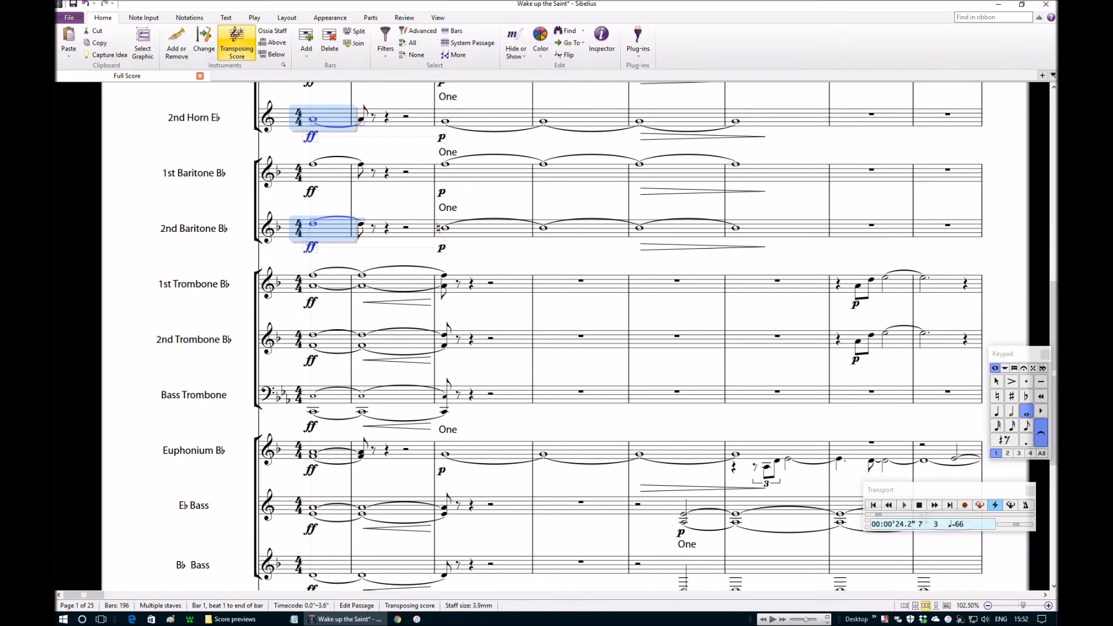
# Scroll the score to the cornet, horn and baritone staves of the opening bars
pyautogui.scroll(-3)
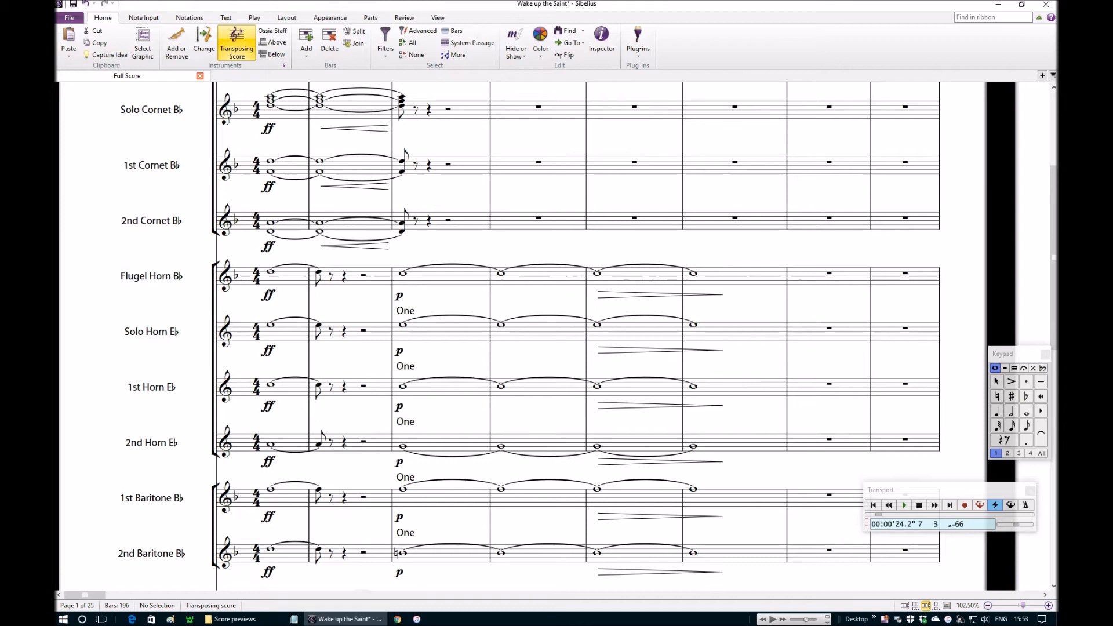
pyautogui.click(277, 165)
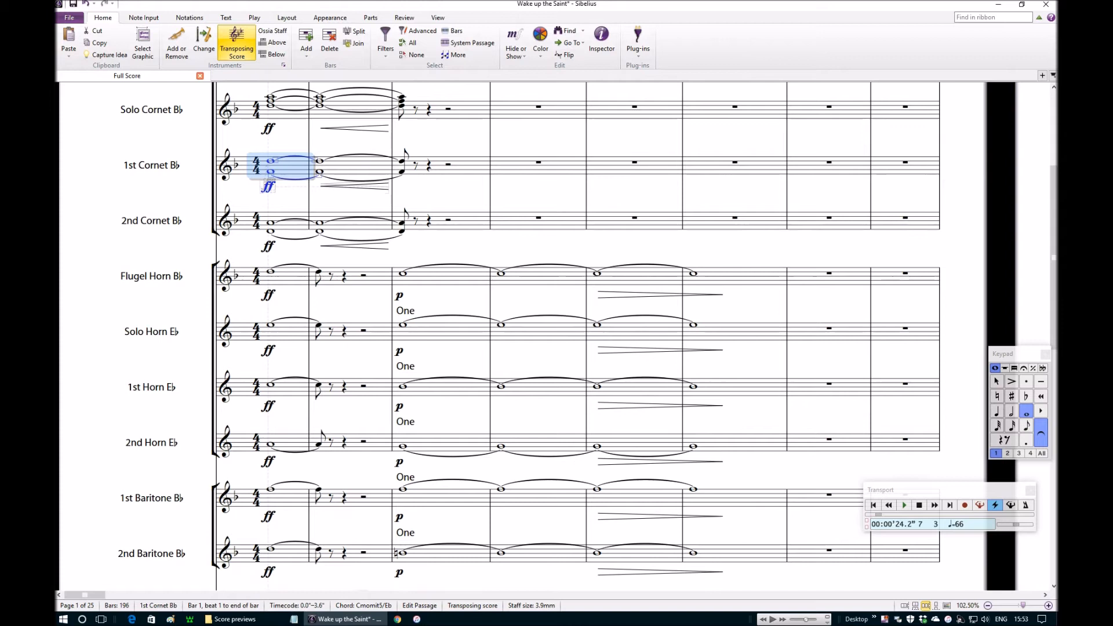
pyautogui.click(270, 223)
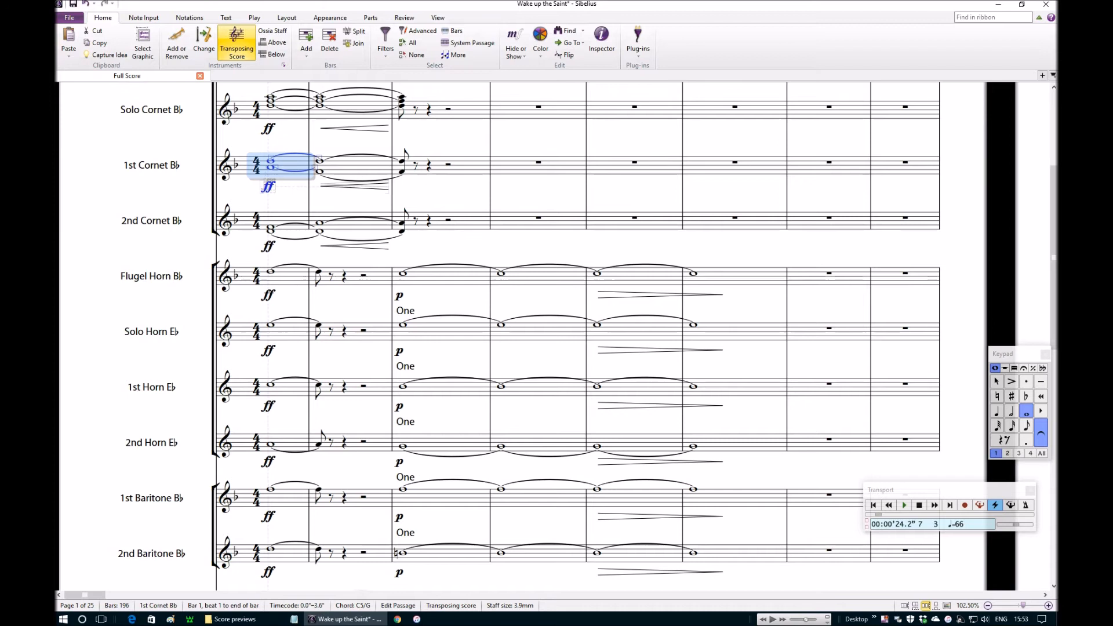
pyautogui.click(270, 228)
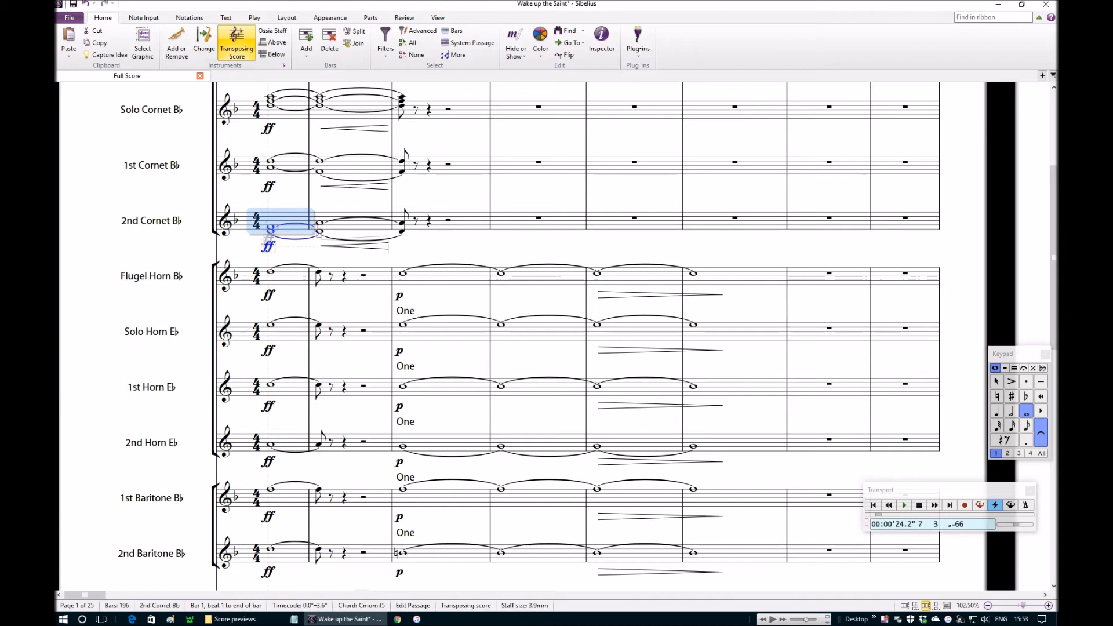
pyautogui.click(270, 223)
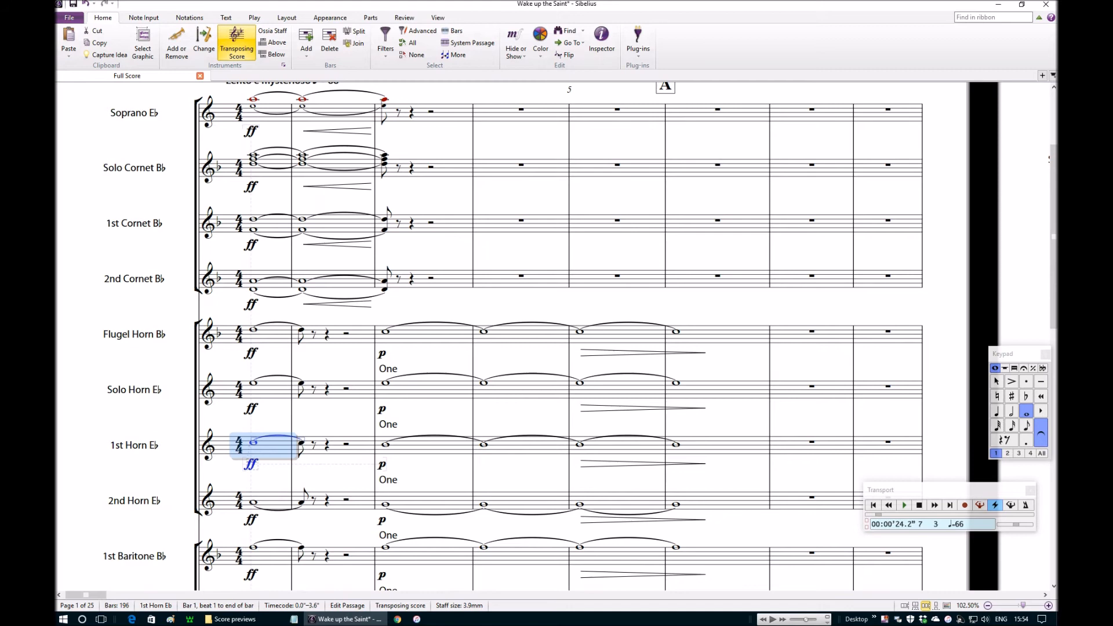
# Scroll down to the trombone, euphonium and bass staves at bar 1, reading E flat
pyautogui.scroll(-3)
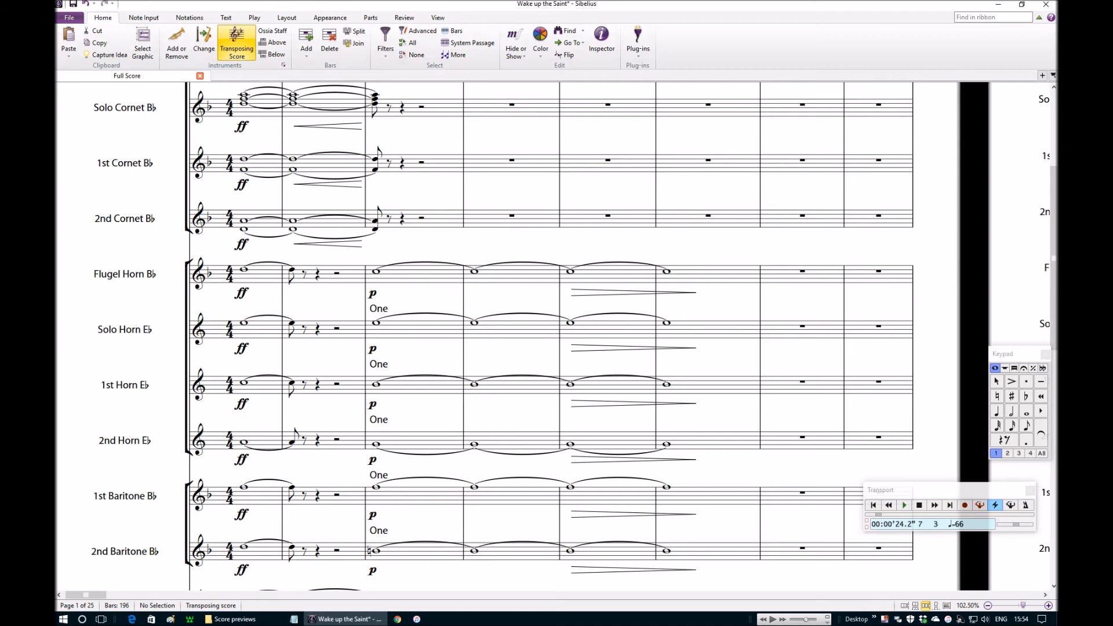
pyautogui.scroll(-3)
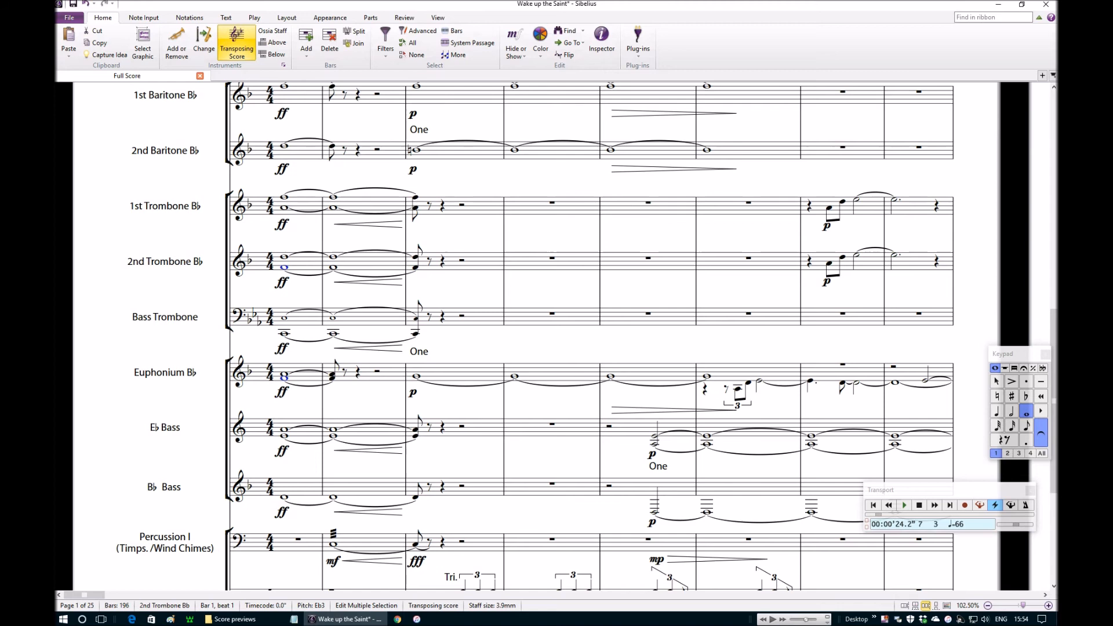
# Scroll through bar 3 across the horn, baritone, trombone and euphonium staves reading Cm13
pyautogui.scroll(-3)
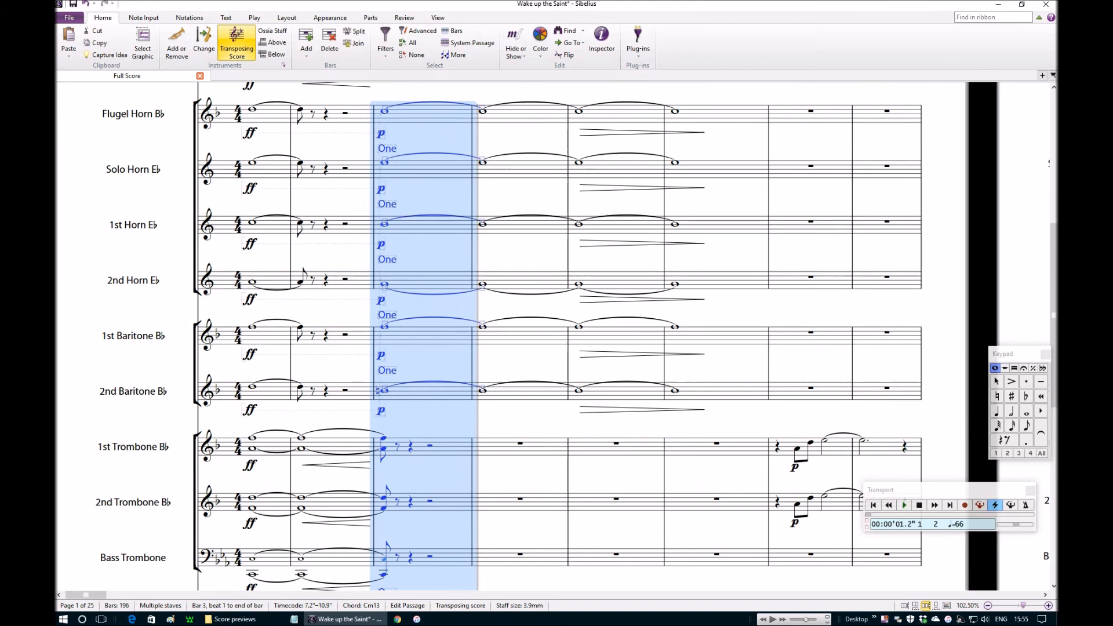
pyautogui.scroll(-3)
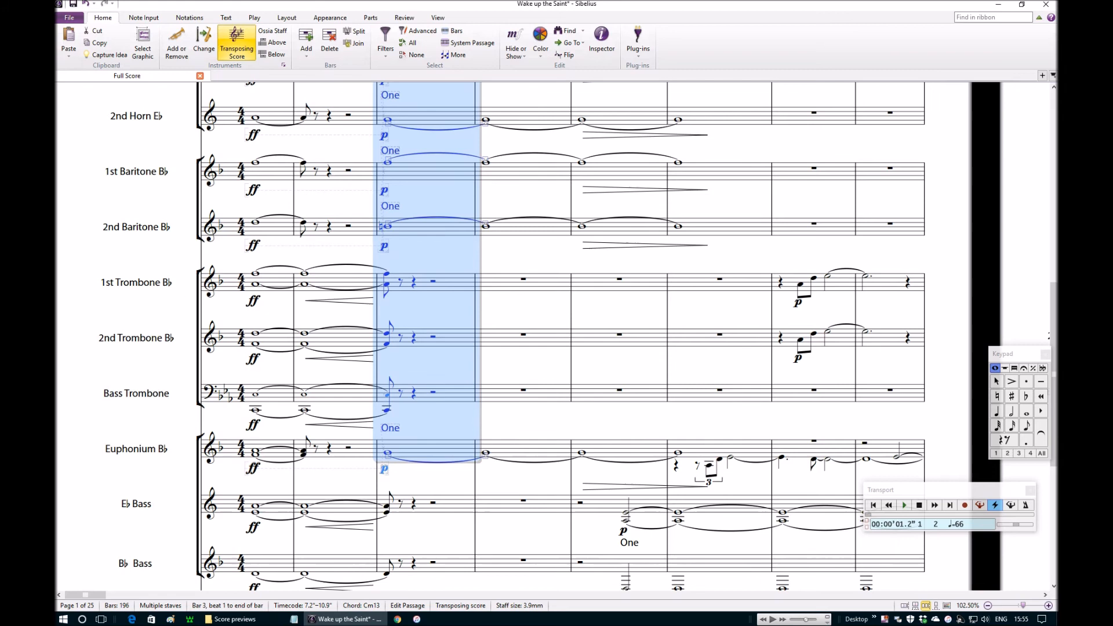